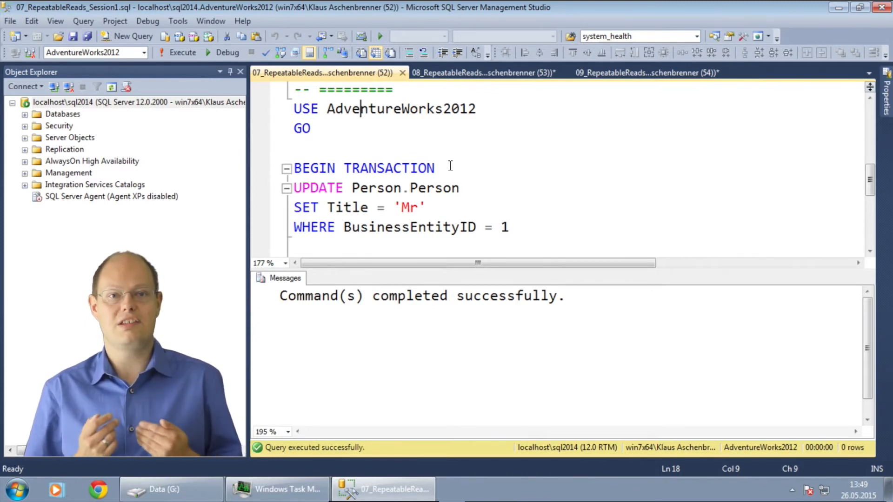
Rerun Session1's BEGIN TRANSACTION update setting Title to 'Mr' for BusinessEntityID 1
left_click(481, 73)
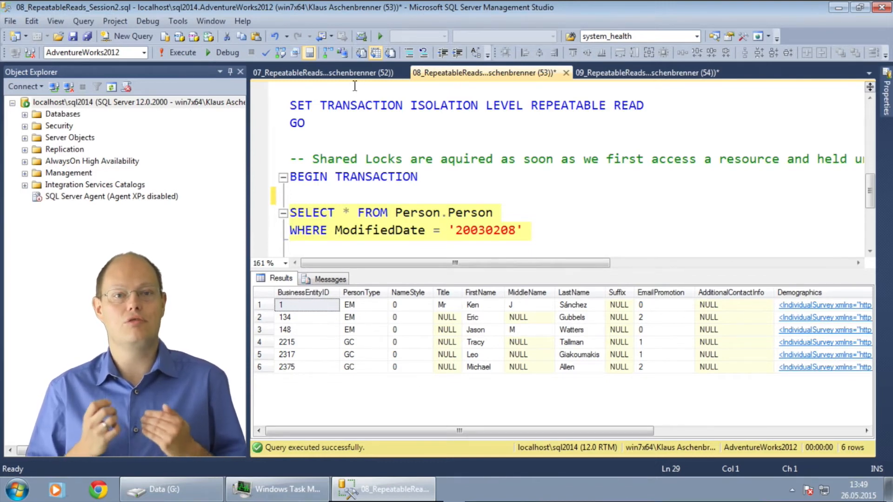
left_click(319, 72)
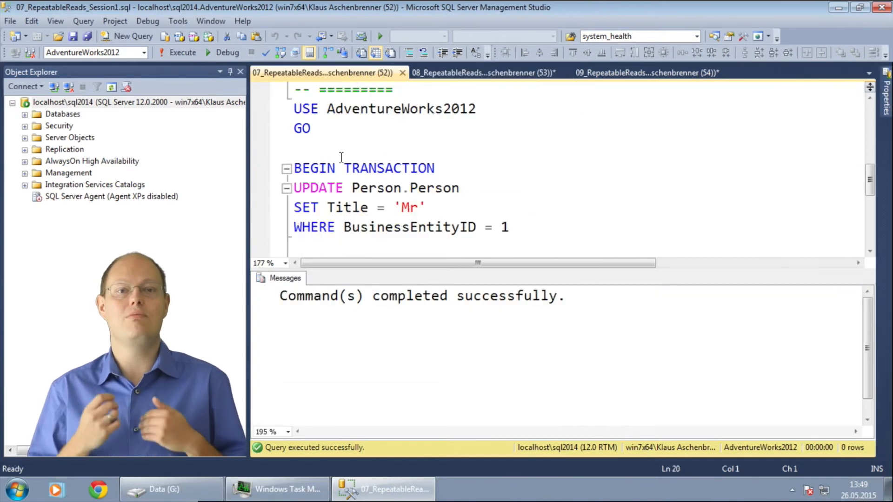
left_click(183, 52)
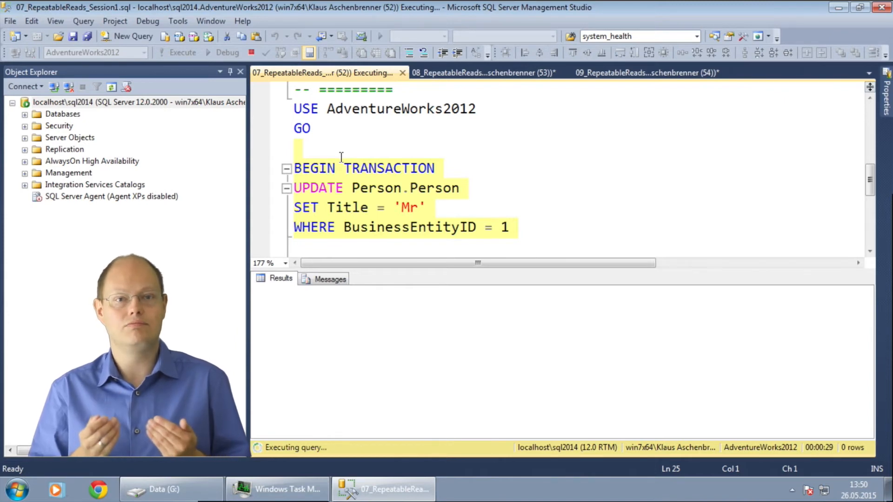
Query sys.dm_tran_locks for session 52's KEY locks, showing an X lock in WAIT, then return to Session2
left_click(647, 72)
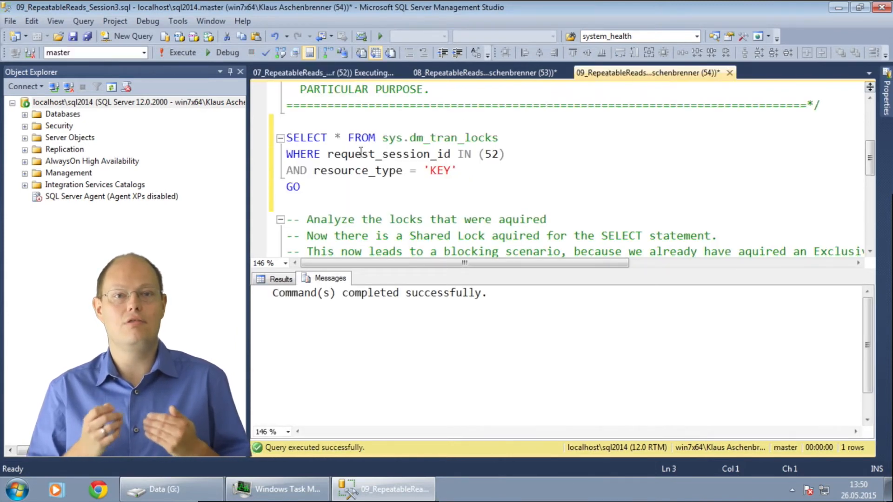
left_click_drag(287, 137, 301, 187)
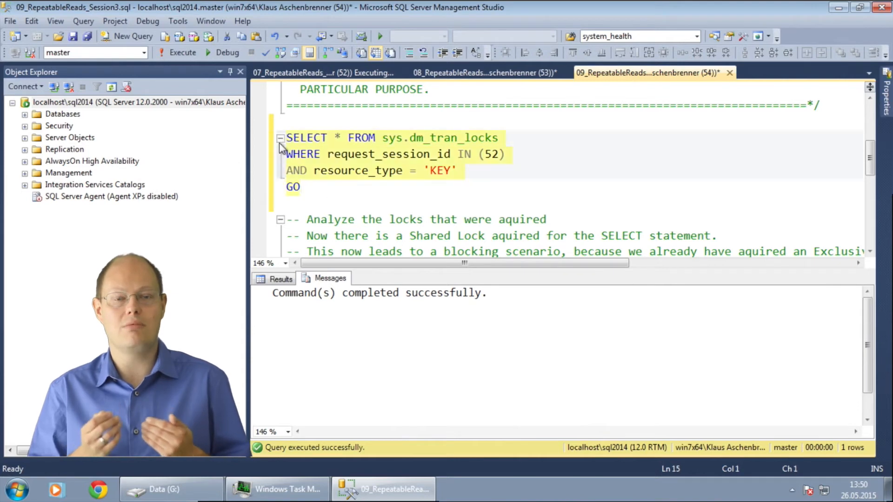
left_click(183, 52)
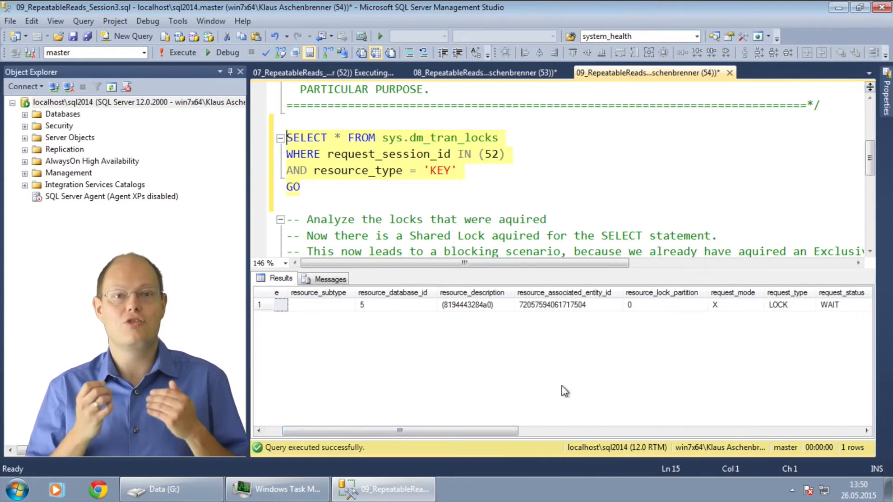
left_click(788, 305)
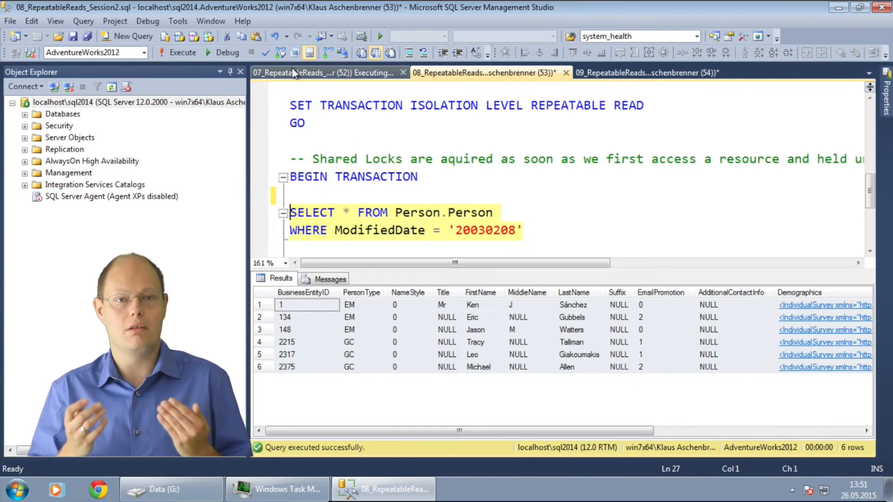
Display the estimated plan for the ModifiedDate SELECT: idx_test Index Seek plus clustered Key Lookup
left_click(484, 73)
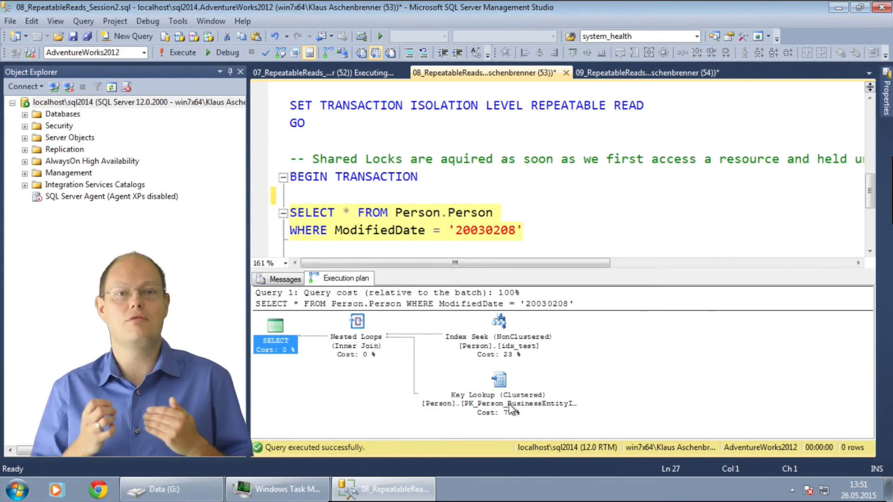
mouse_move(498, 379)
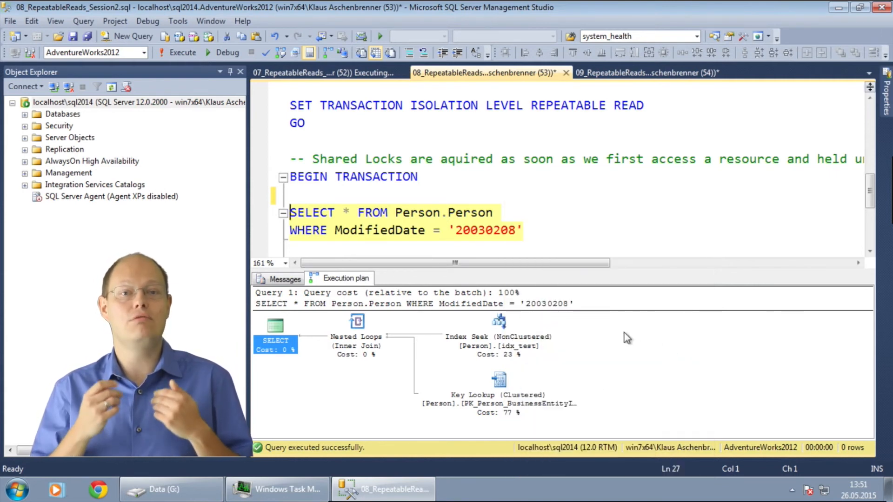
mouse_move(499, 320)
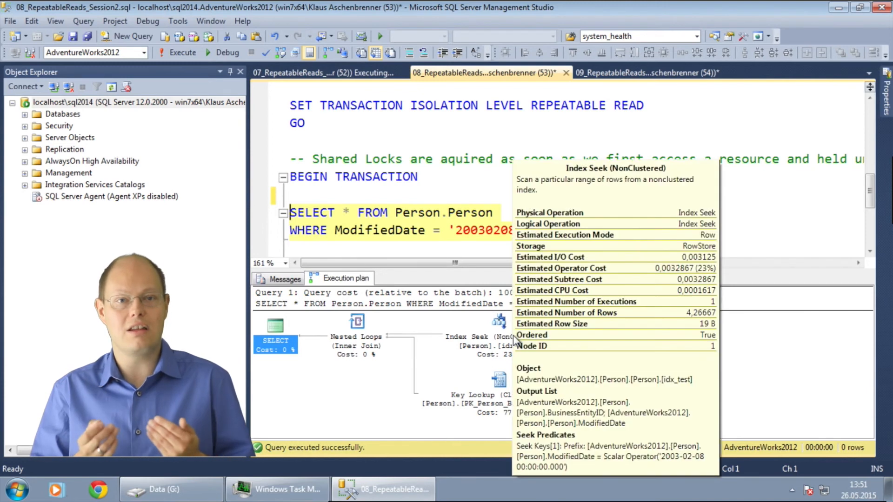
mouse_move(637, 359)
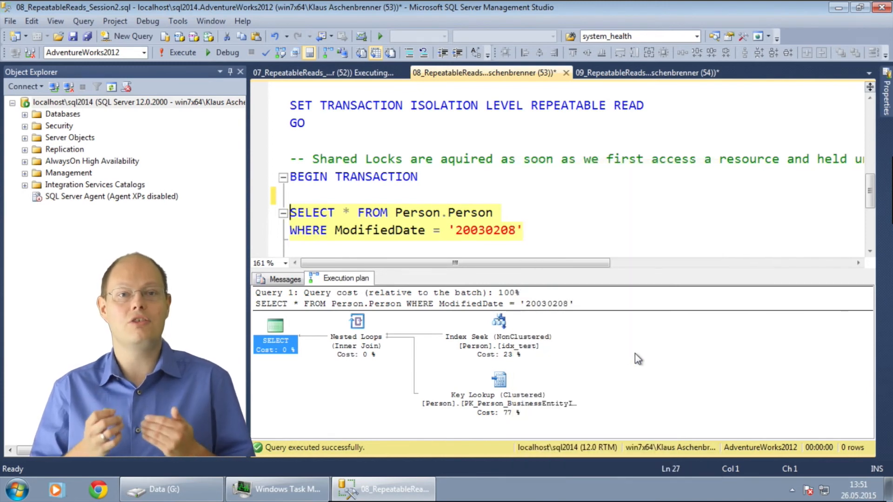
mouse_move(498, 379)
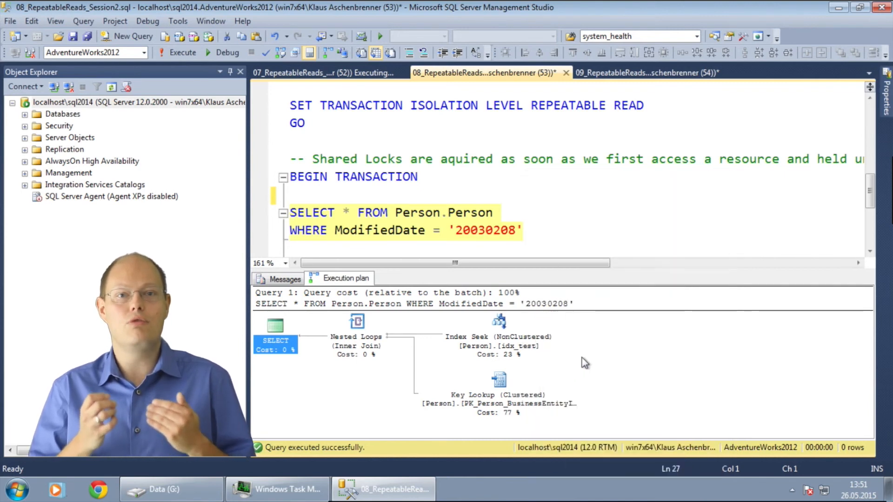
mouse_move(684, 352)
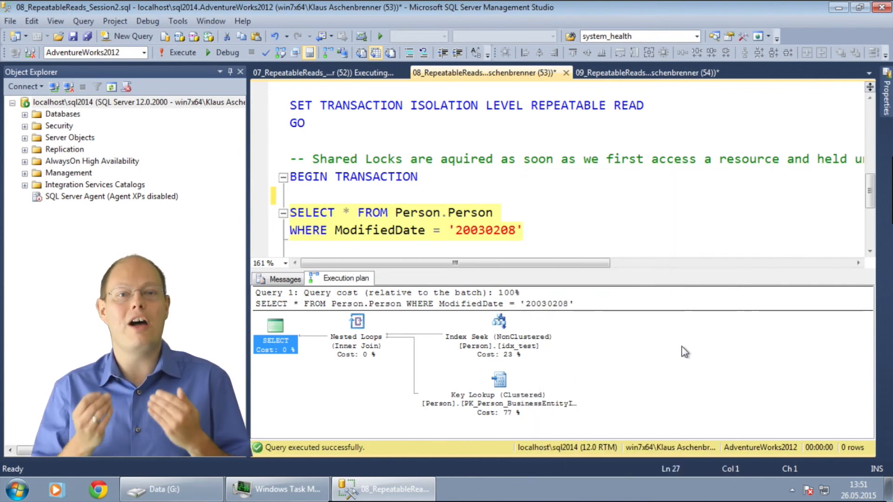